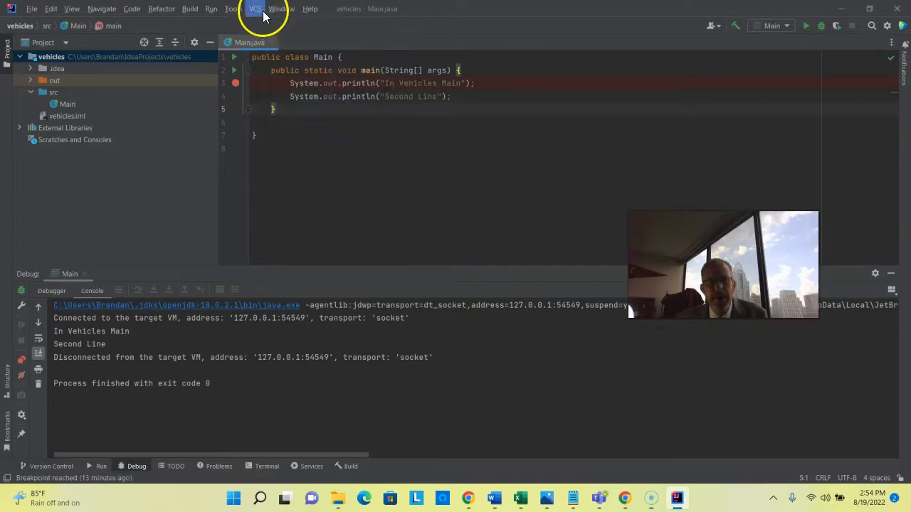
Open Share Project on GitHub from the VCS menu for the vehicles project.
click(254, 8)
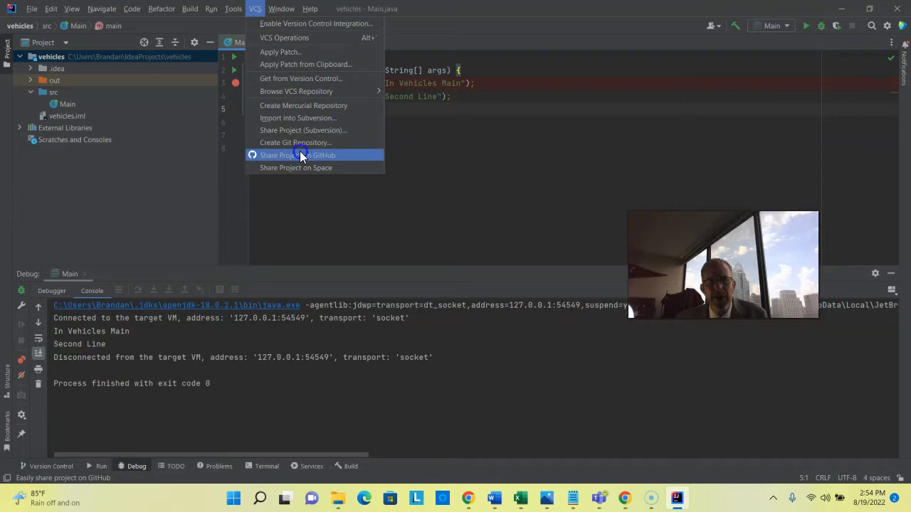
click(297, 155)
text(A demonstration of Object Oriented concepts)
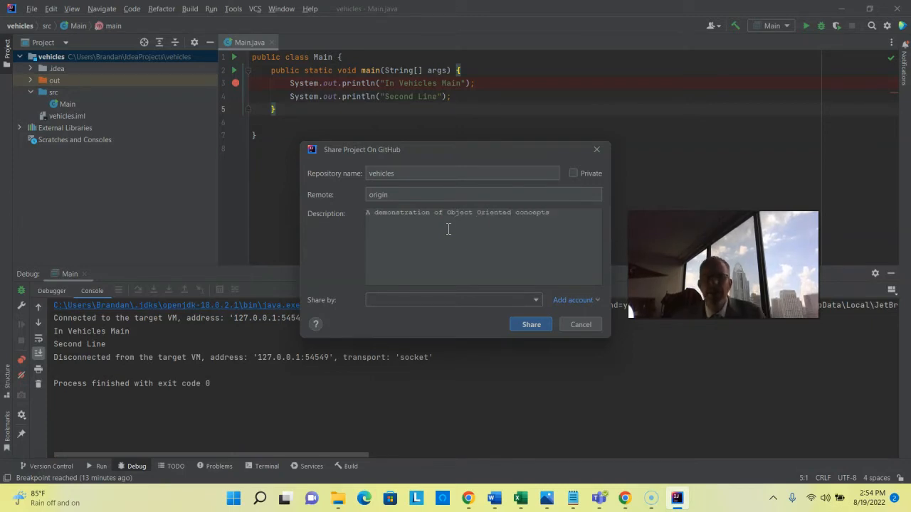
After Share fails with 'Account cannot be empty', choose Add account > Log In with Token.
click(531, 325)
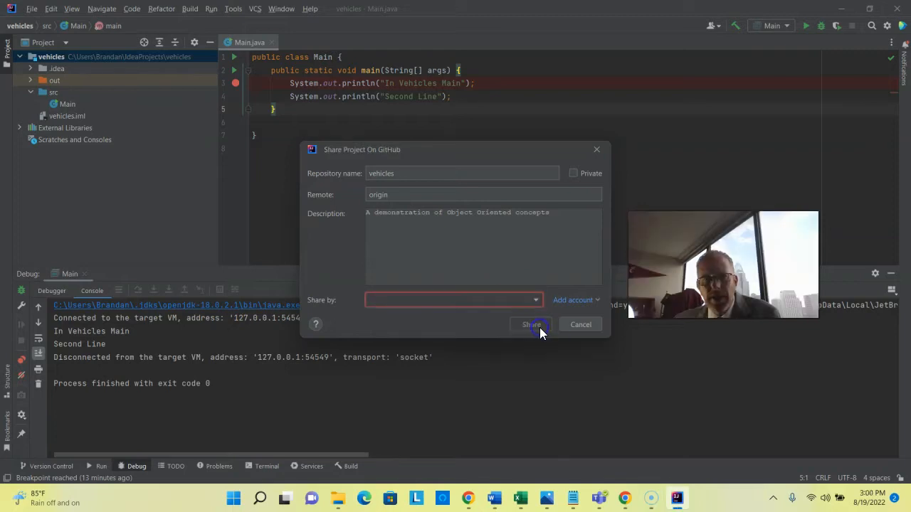
click(531, 324)
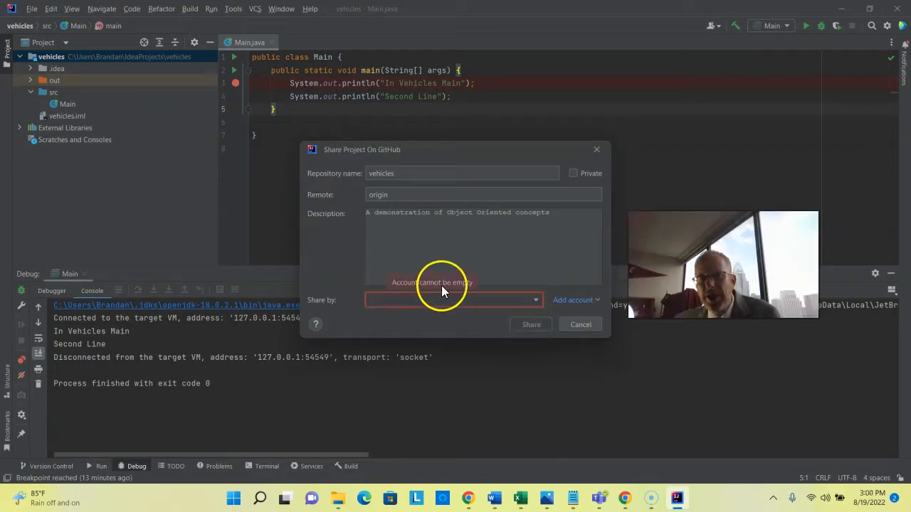
click(573, 299)
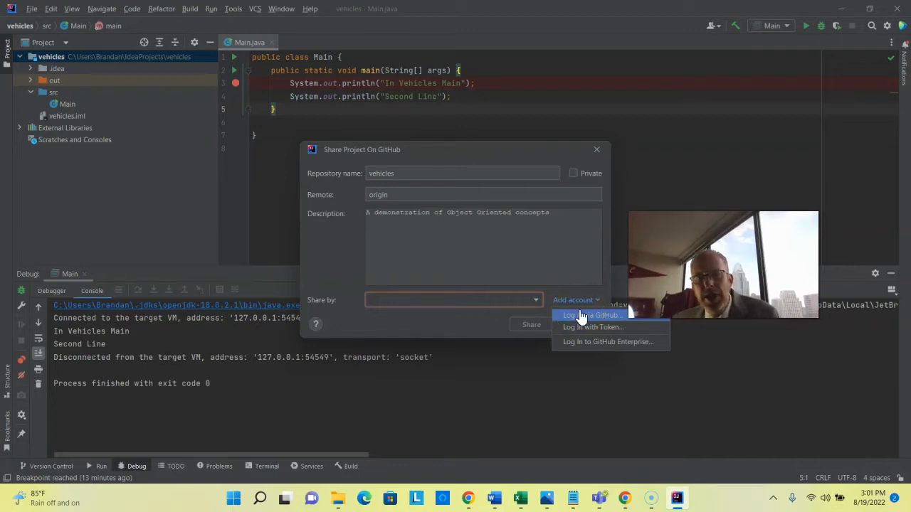
click(593, 327)
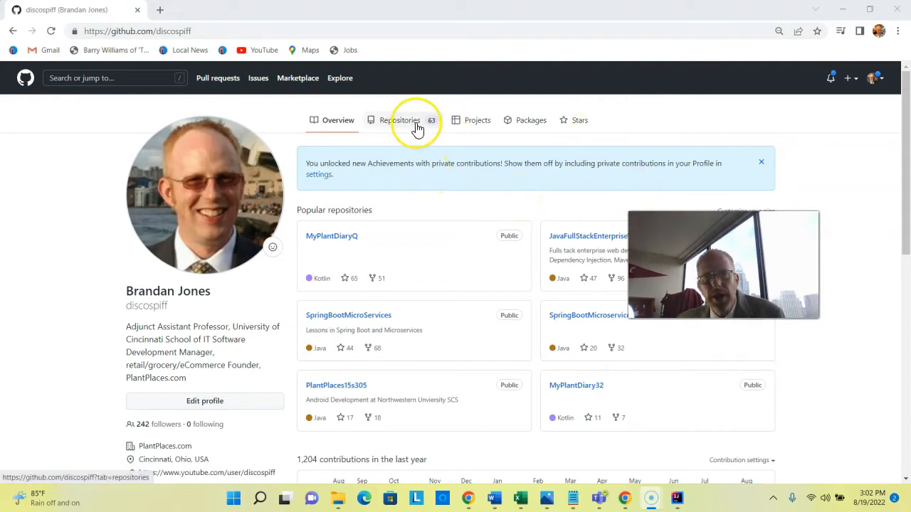
mouse_move(454, 134)
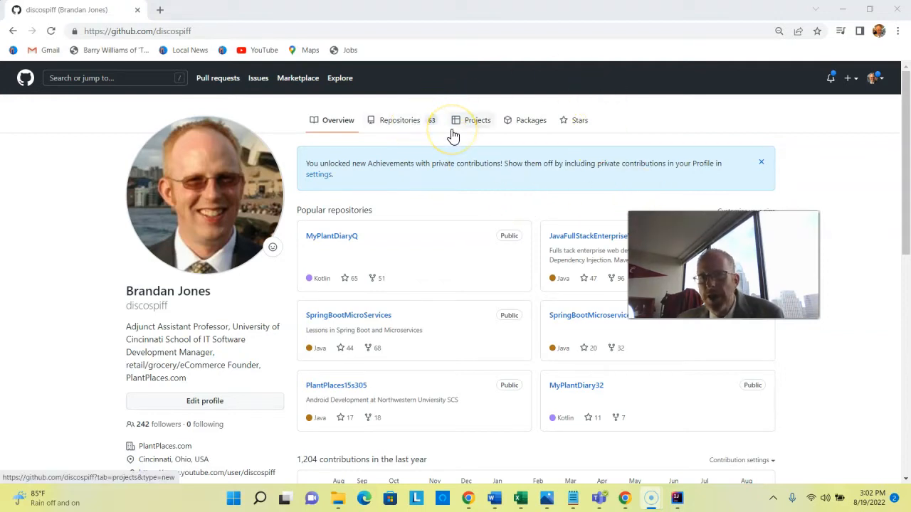
Go to GitHub Settings > Developer settings > Personal access tokens.
click(874, 77)
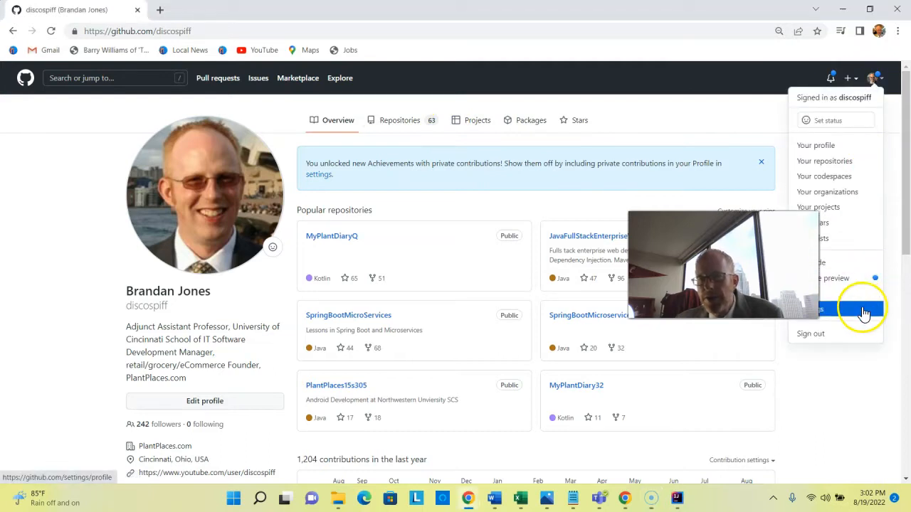
click(815, 145)
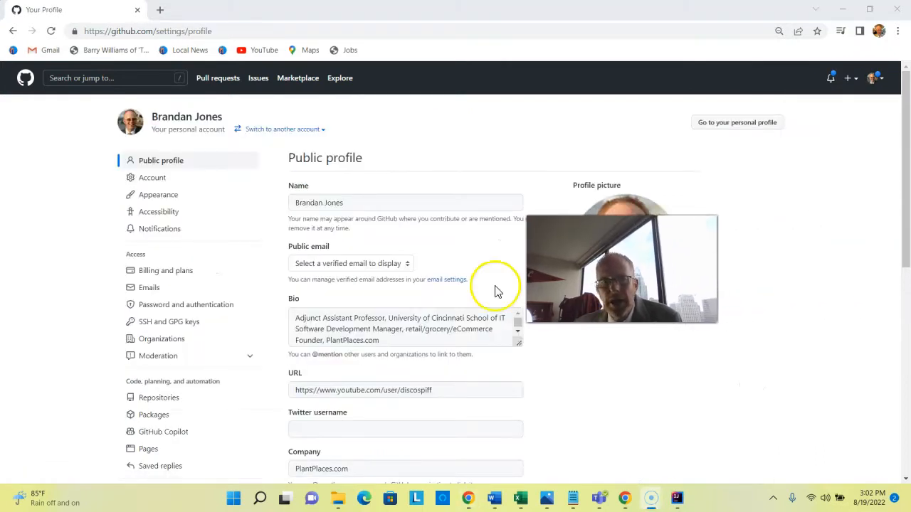
scroll(down, 3)
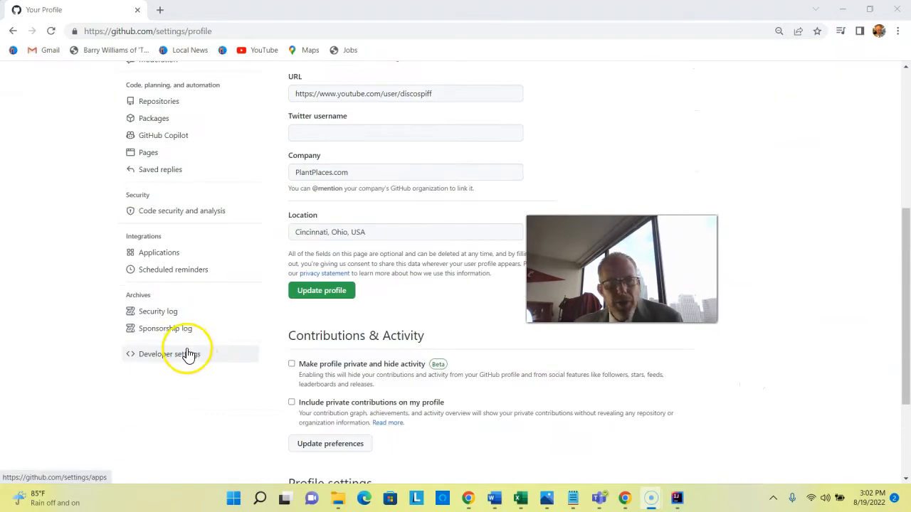
click(169, 353)
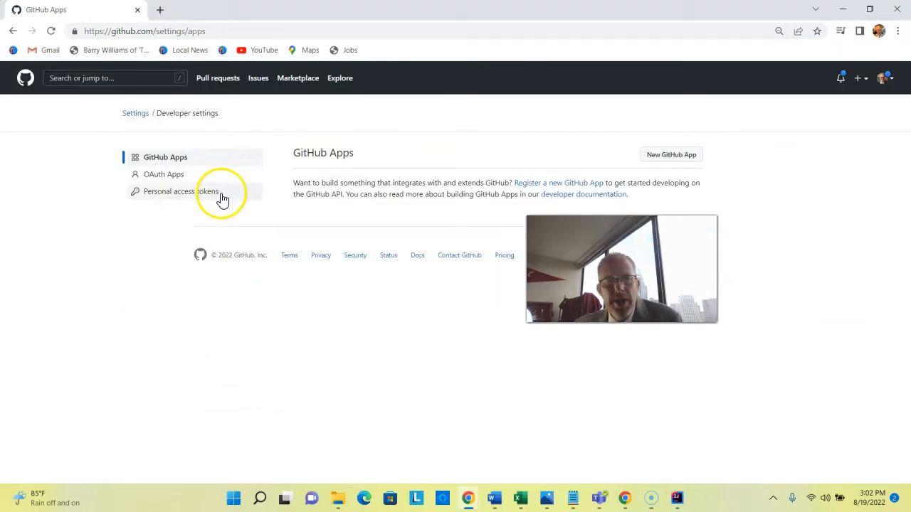
click(181, 191)
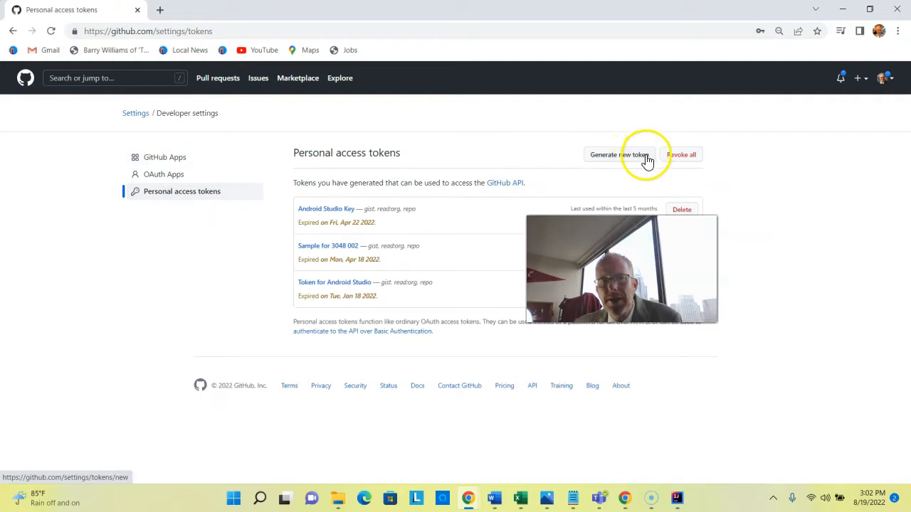
Generate a non-expiring 'IntelliJ IDEA Community' token with repo, read:org and gist, and copy it.
click(619, 155)
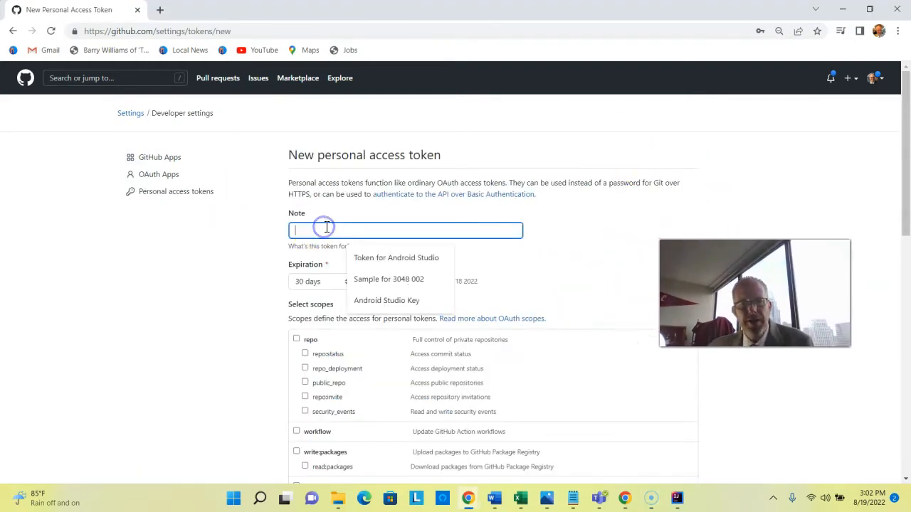
text(IntelliJ IDEA Community)
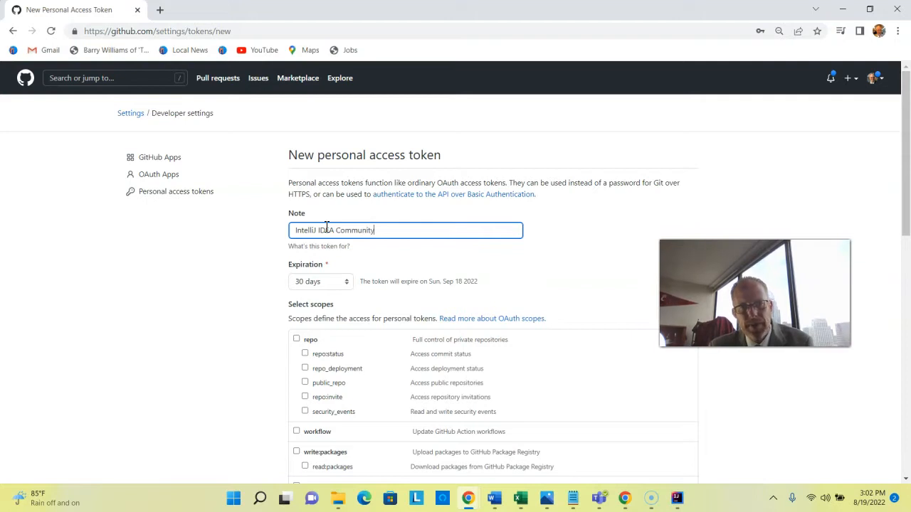
click(321, 281)
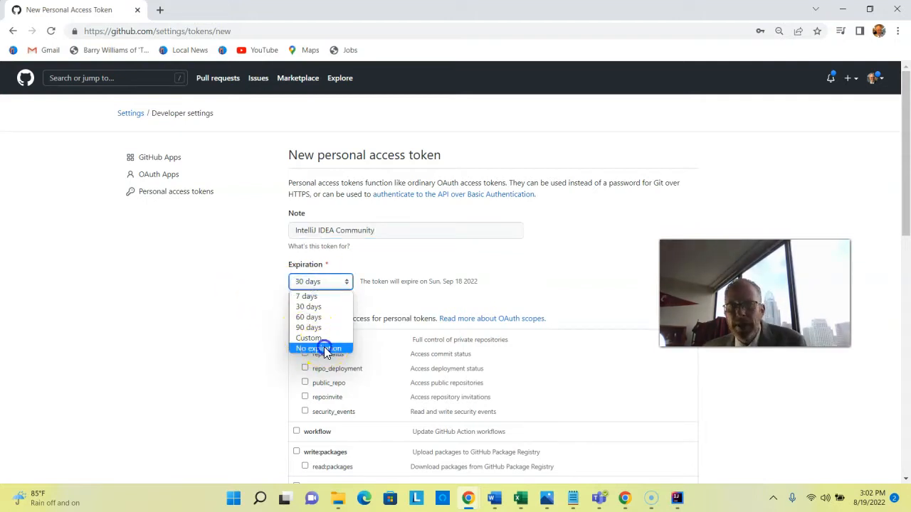
click(318, 348)
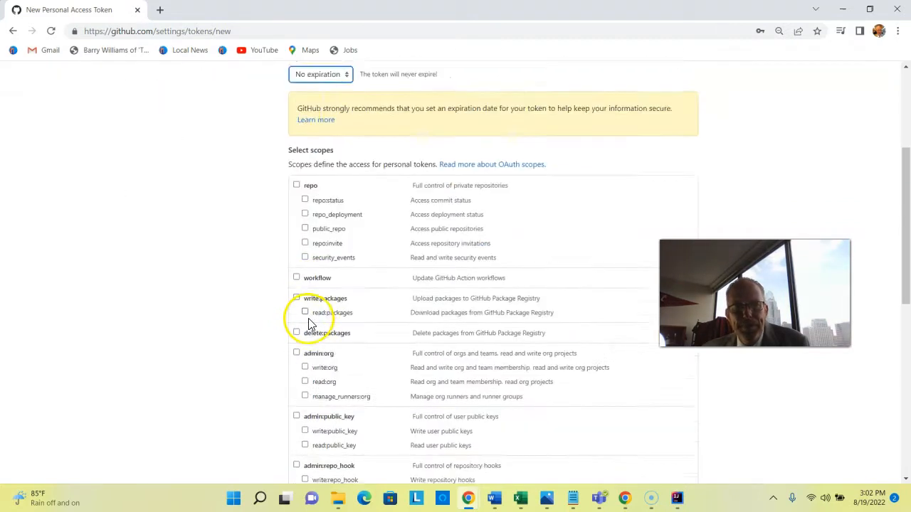
scroll(down, 3)
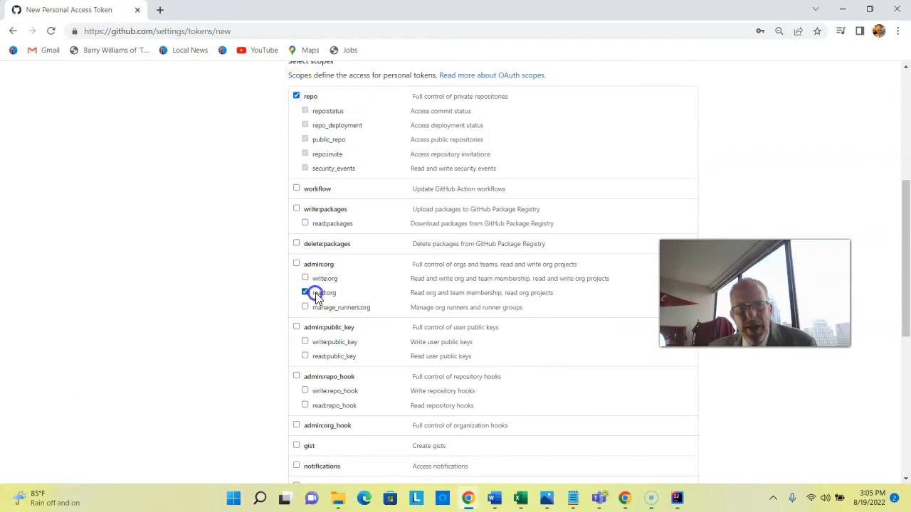
click(296, 327)
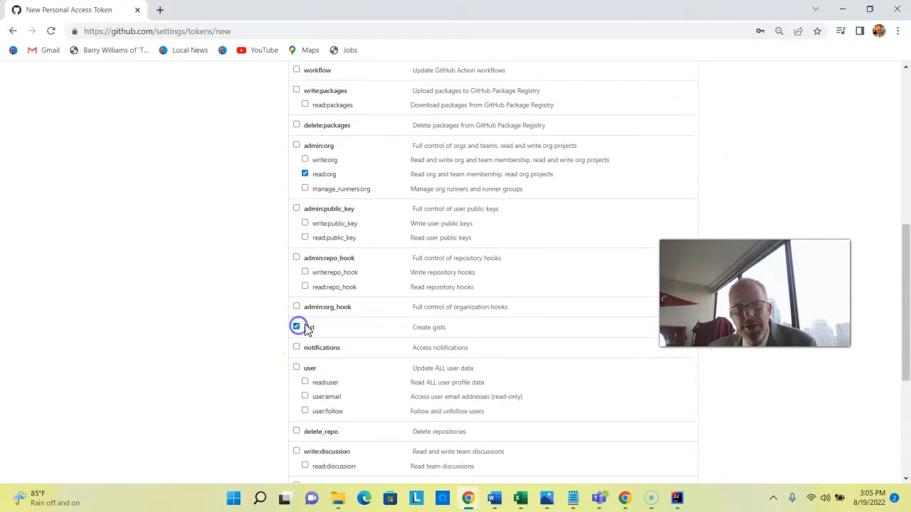
click(323, 388)
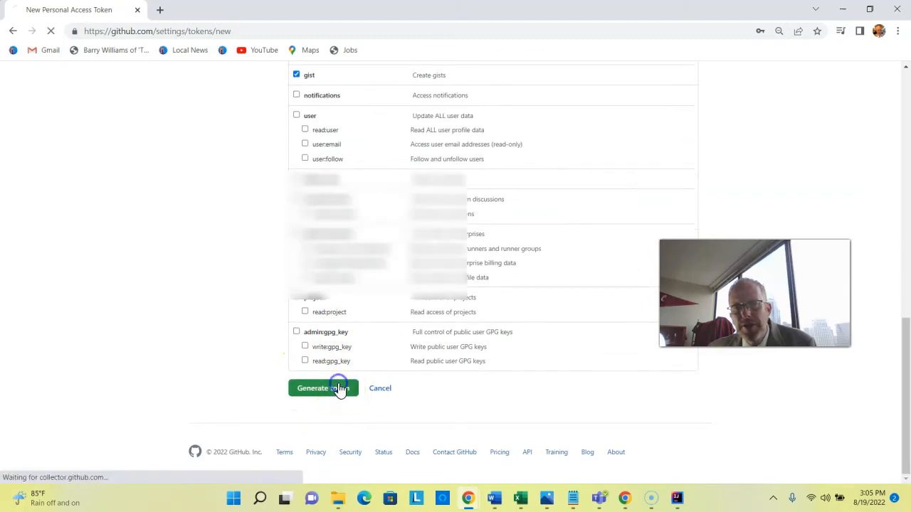
click(313, 388)
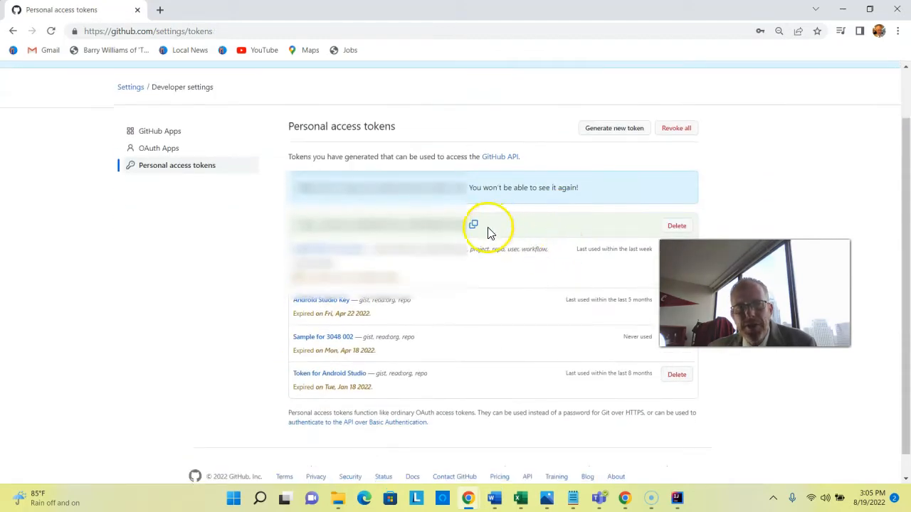
click(473, 225)
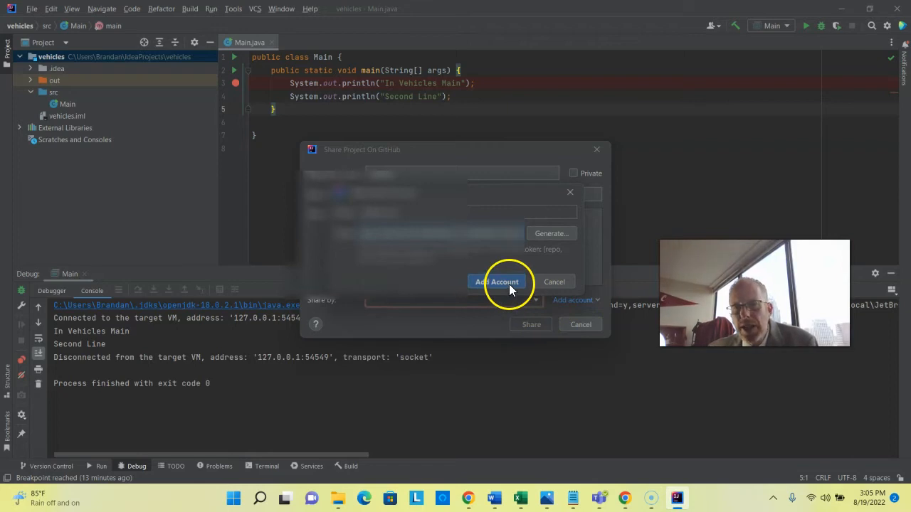
Add the discospiff account with the pasted token and share vehicles as a new repository.
click(497, 282)
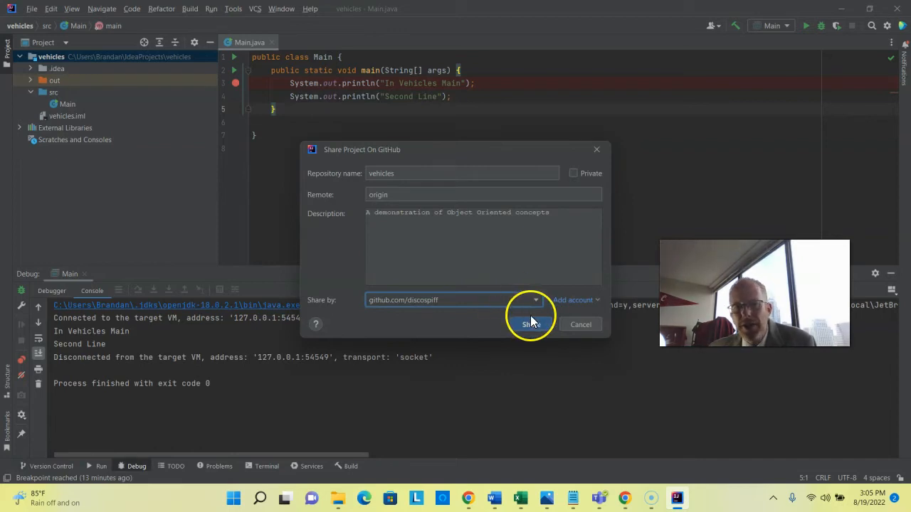
click(530, 325)
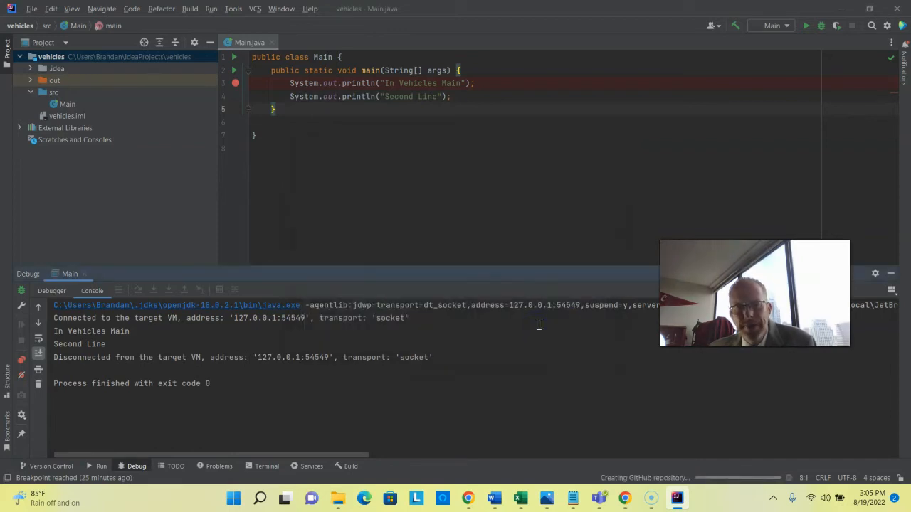
mouse_move(676, 498)
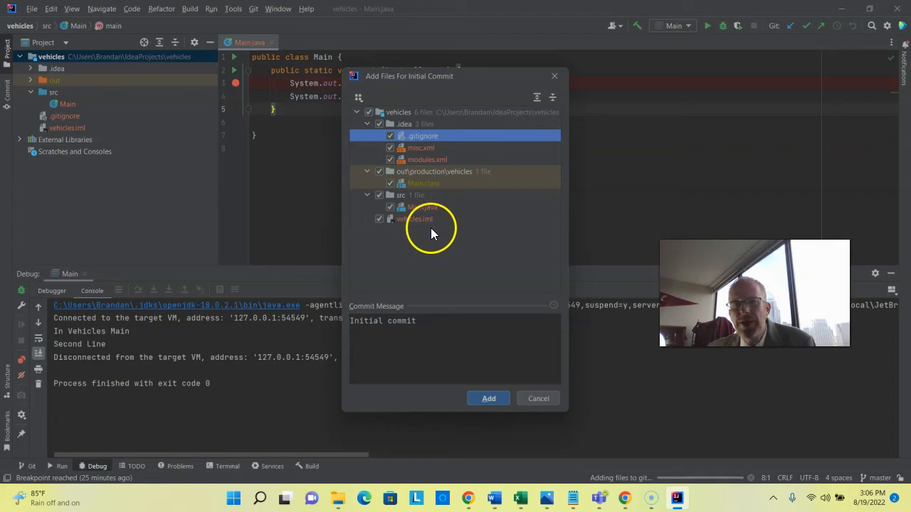
mouse_move(434, 216)
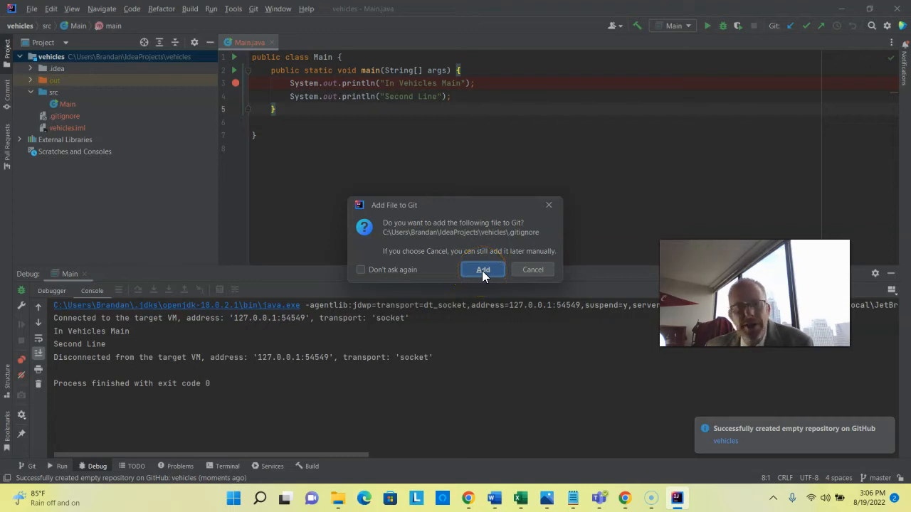
Add the .gitignore file to Git and open it from the Project tree.
click(483, 269)
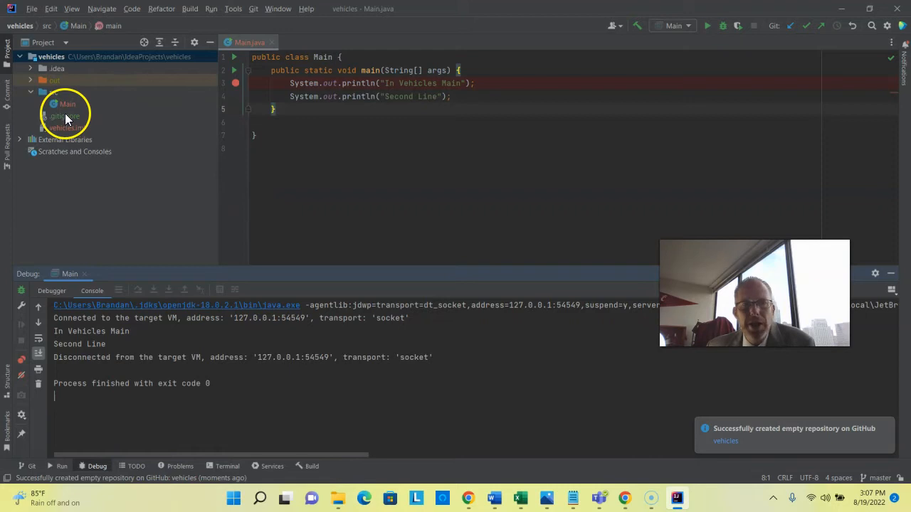
double_click(65, 115)
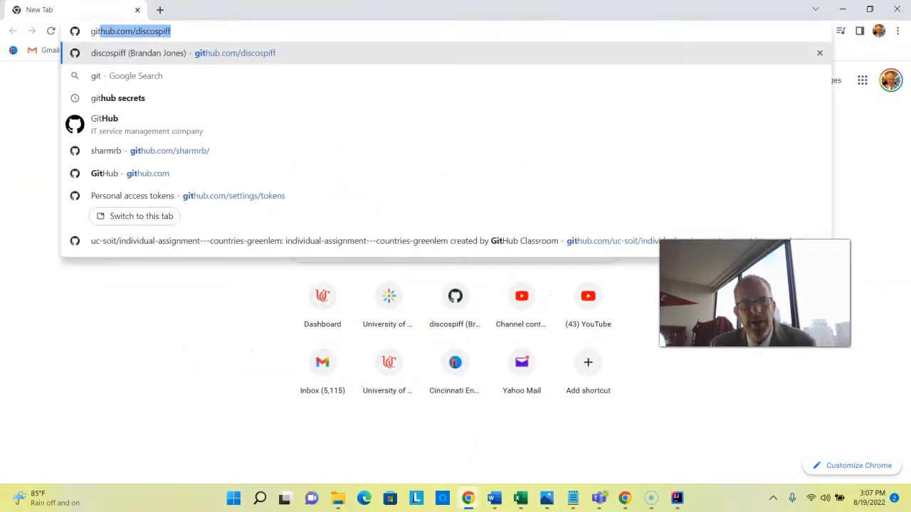
On gitignore.io, select Java and IntelliJ and create the template.
text(gitigore/)
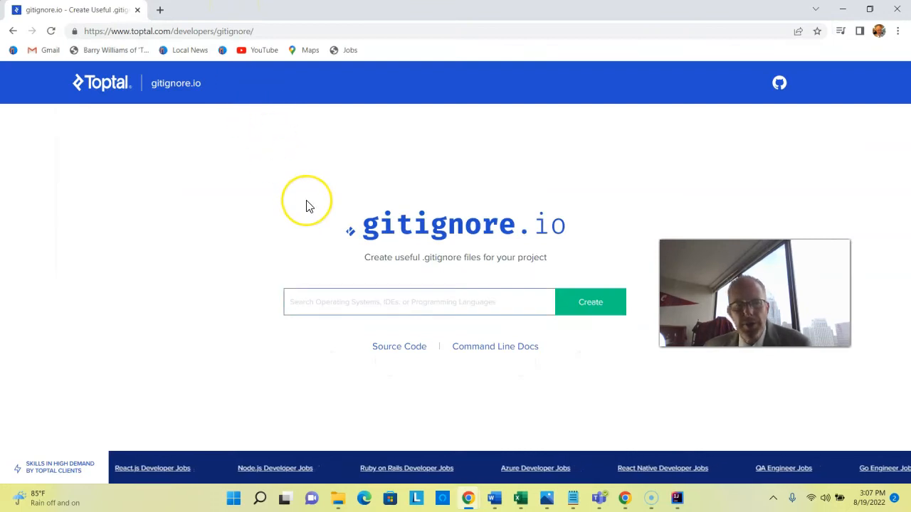
text(Java)
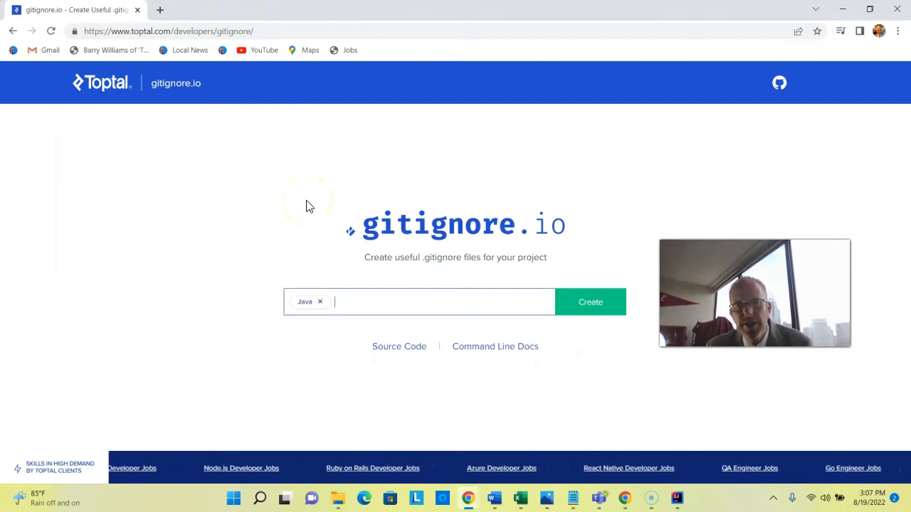
text(inte)
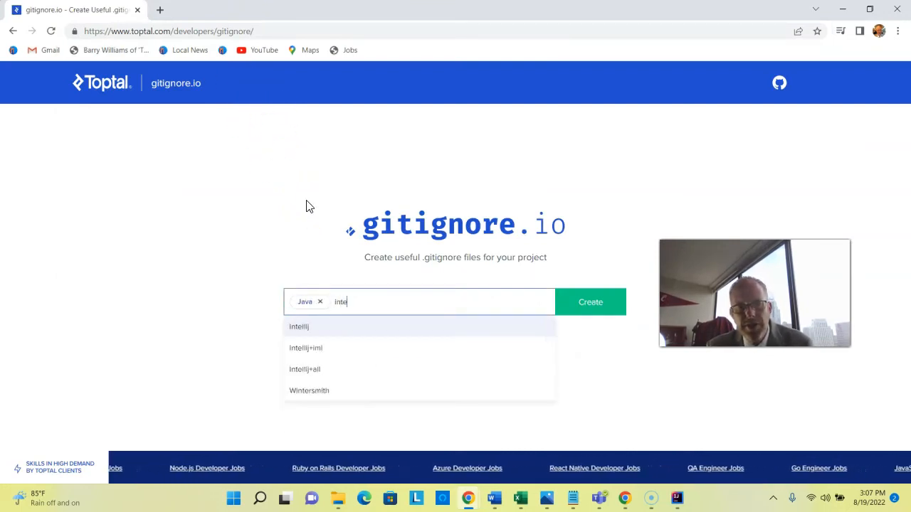
click(299, 327)
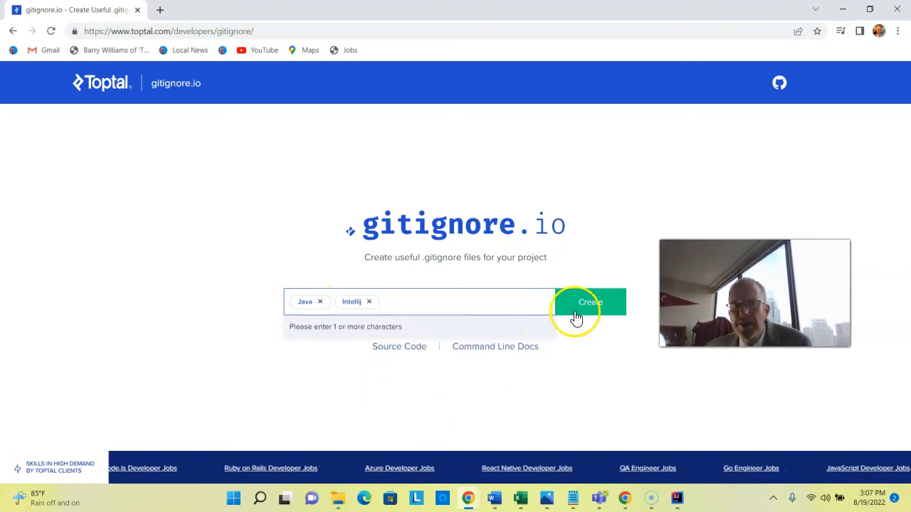
click(589, 301)
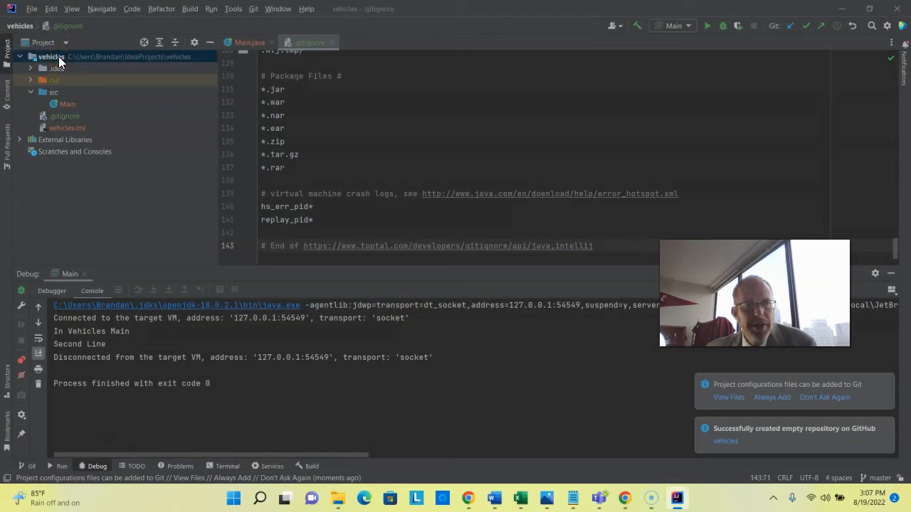
Choose Git > Commit Directory on the vehicles root folder.
right_click(50, 56)
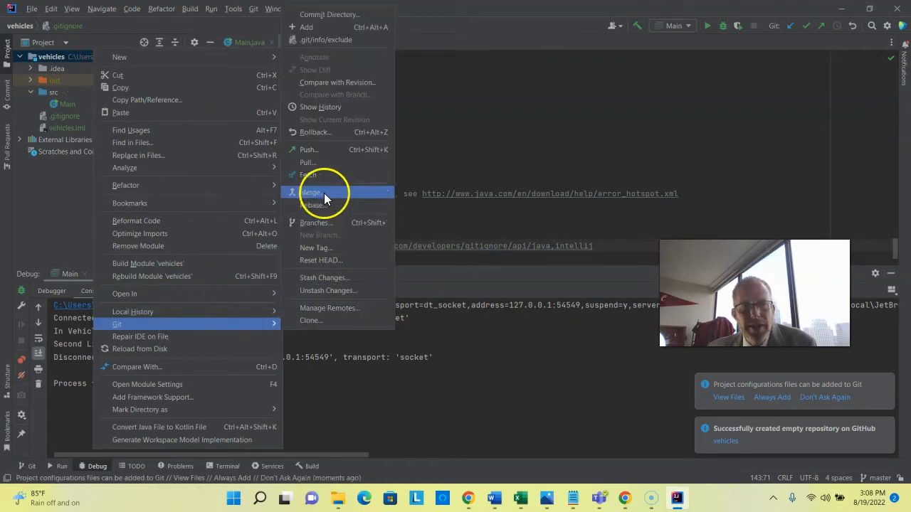
mouse_move(328, 14)
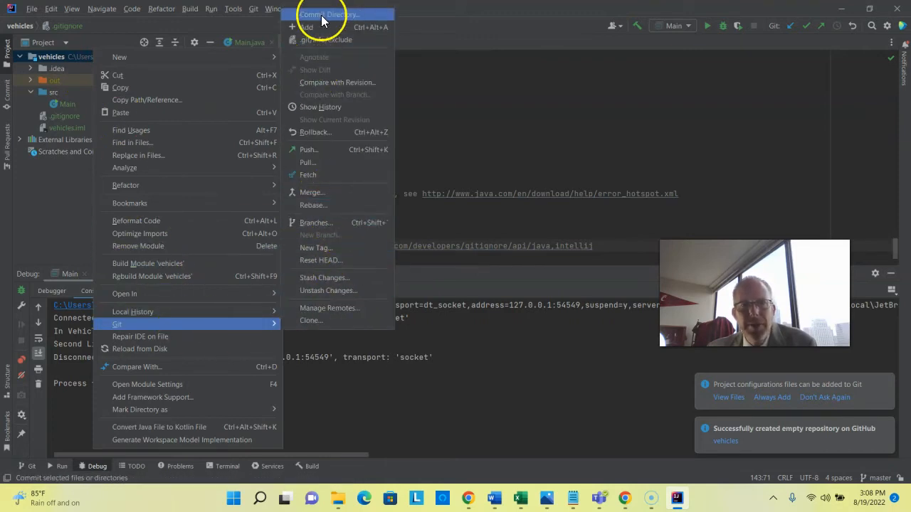
click(329, 14)
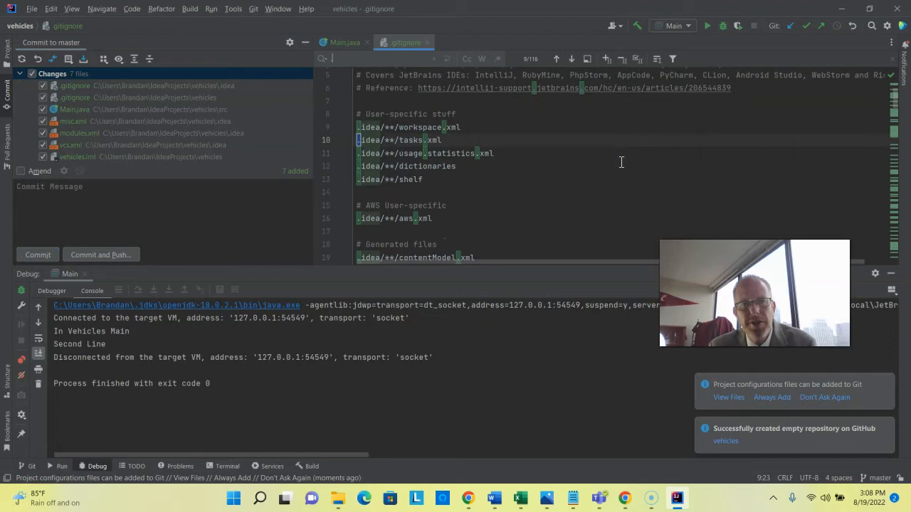
Search .gitignore for .class and .iml, then enter the commit message 'Initial Commit'.
text(.class)
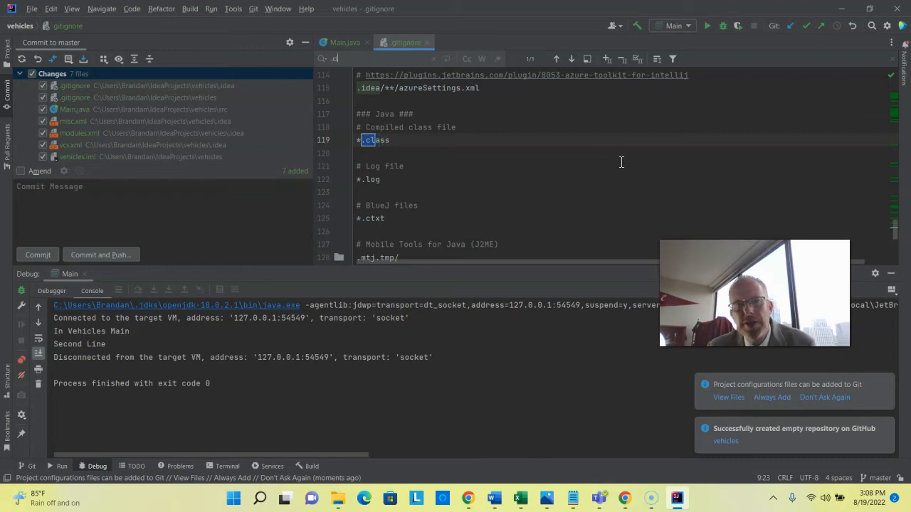
text(.iml)
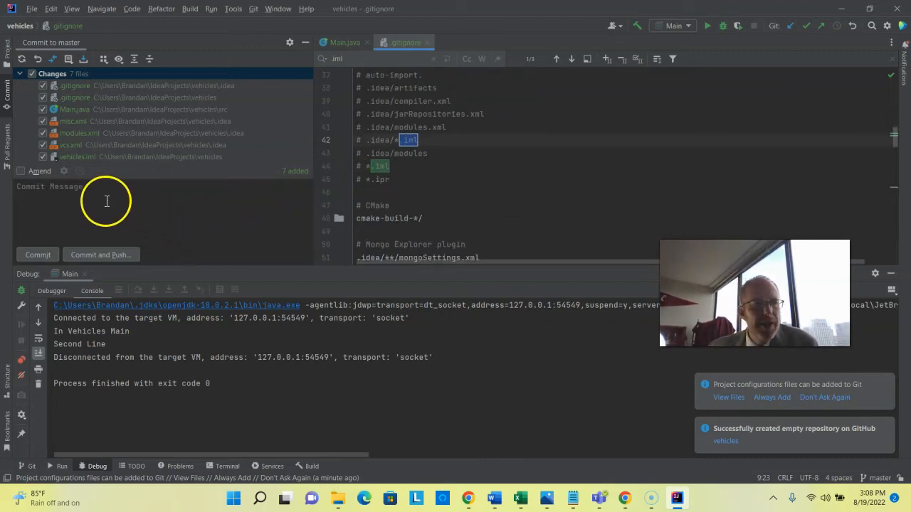
text(Initial Commit)
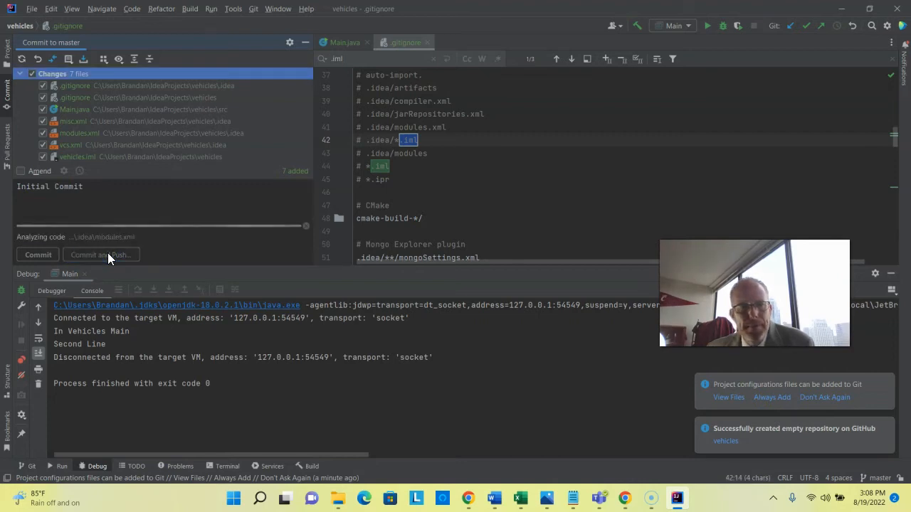
Commit the seven files and push Initial Commit to origin master.
click(101, 255)
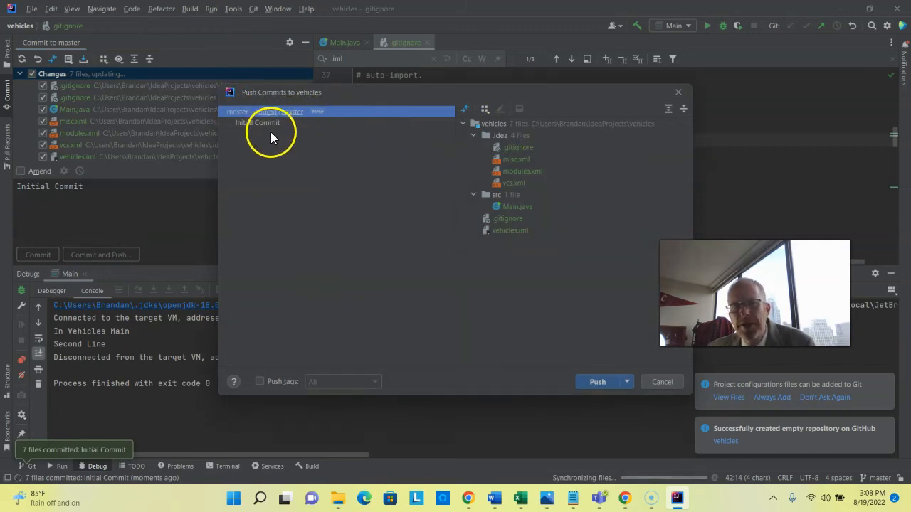
mouse_move(235, 135)
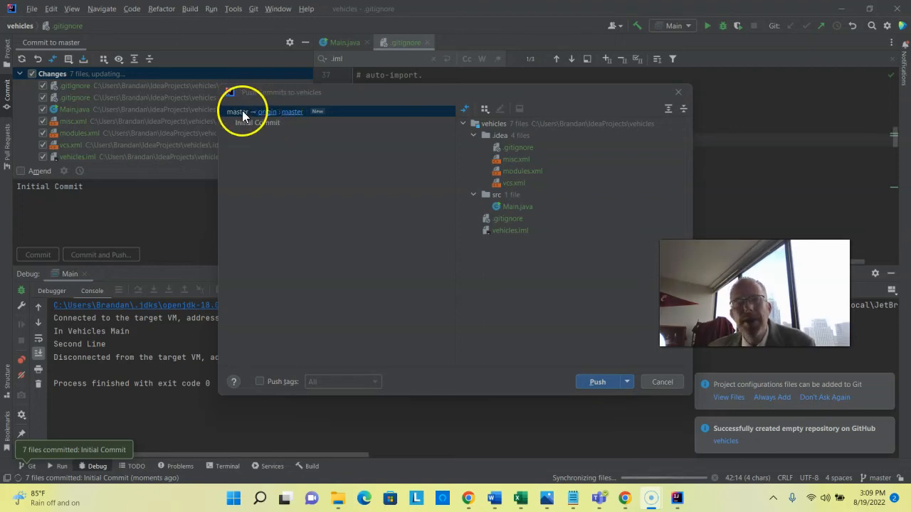
mouse_move(289, 114)
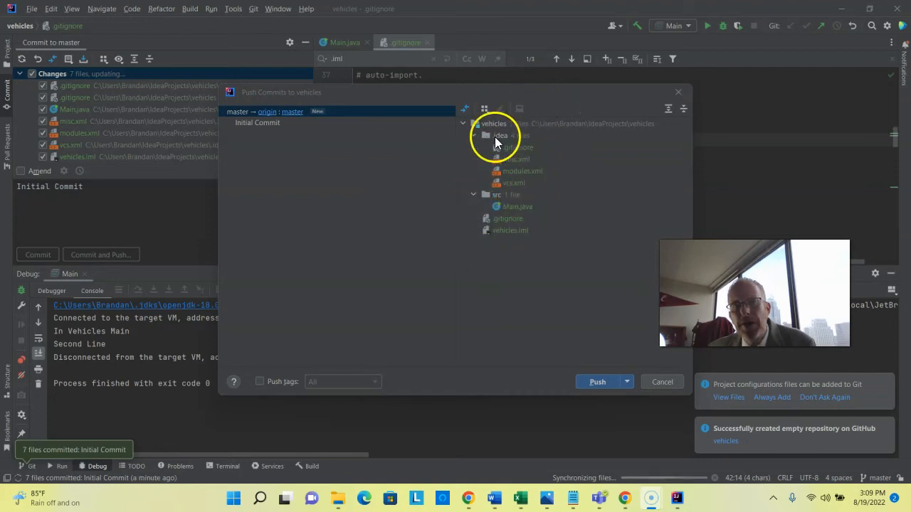
click(596, 382)
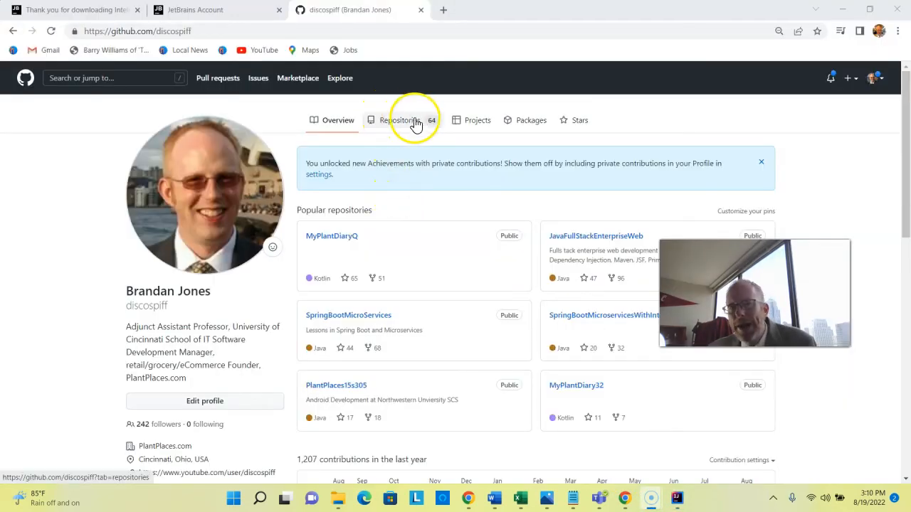
mouse_move(432, 130)
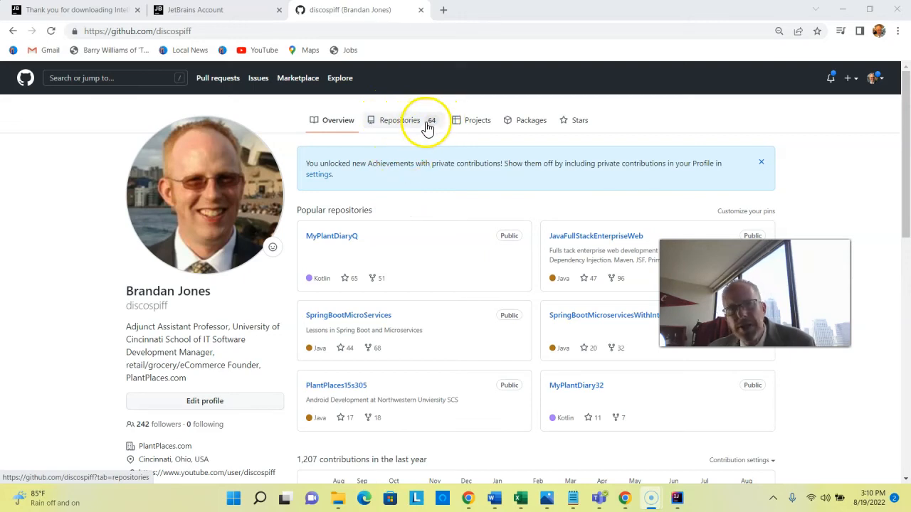
Go to the profile's repositories list and open 'vehicles' to view its Initial Commit.
click(399, 120)
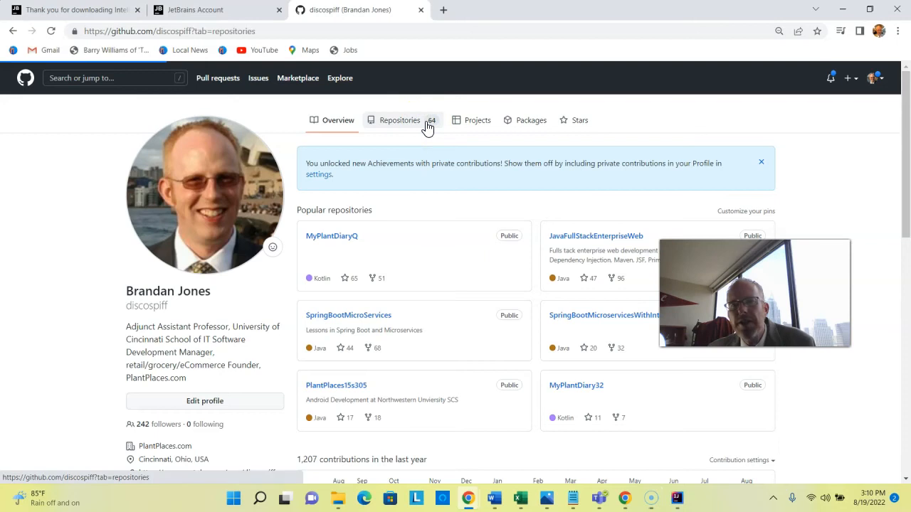
click(400, 120)
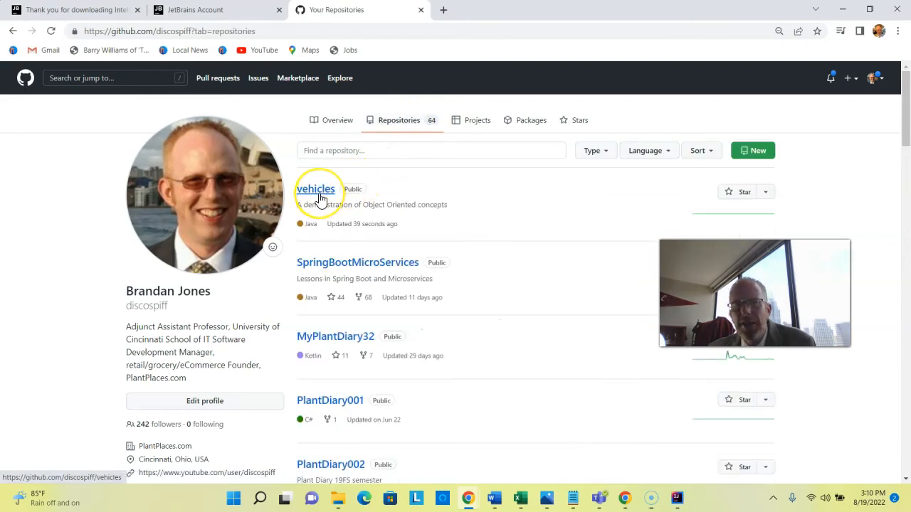
mouse_move(309, 224)
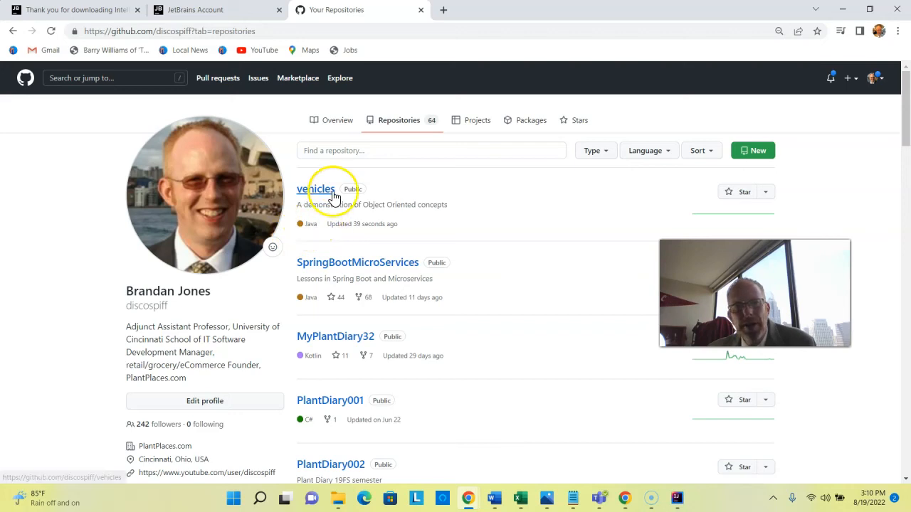
click(315, 189)
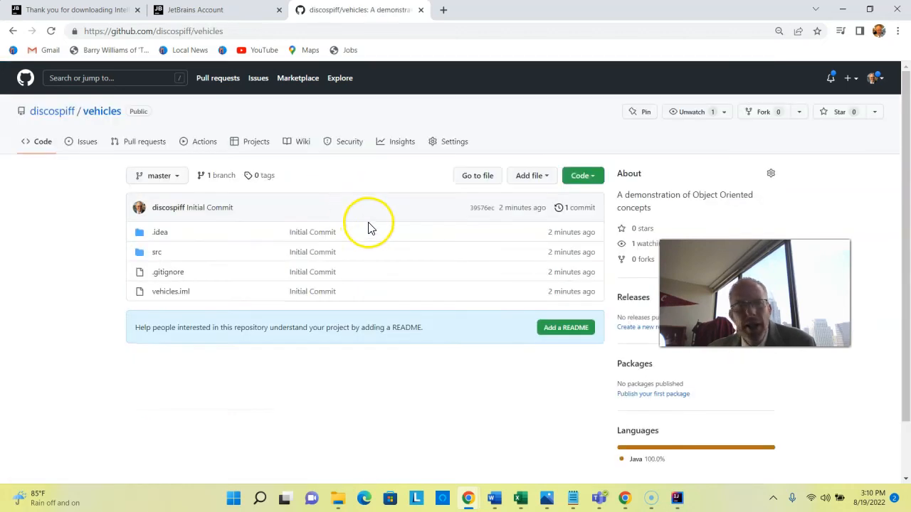
mouse_move(260, 239)
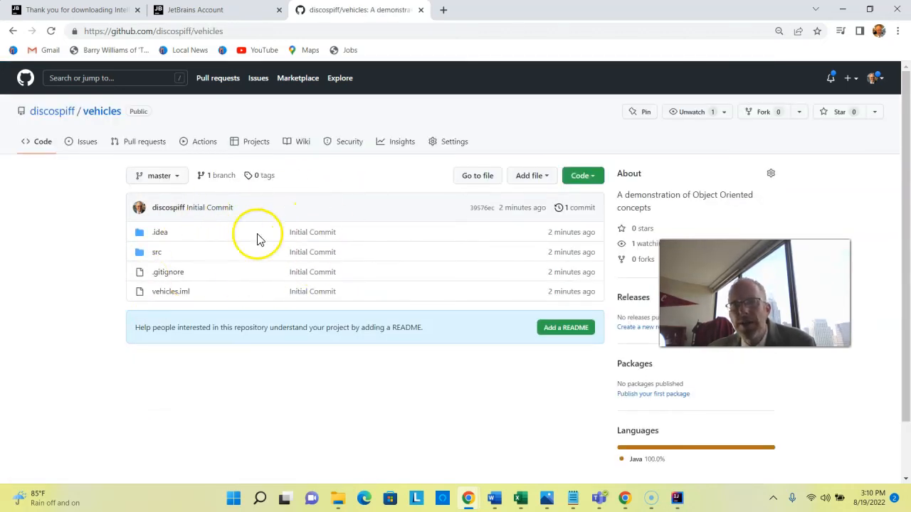
mouse_move(537, 232)
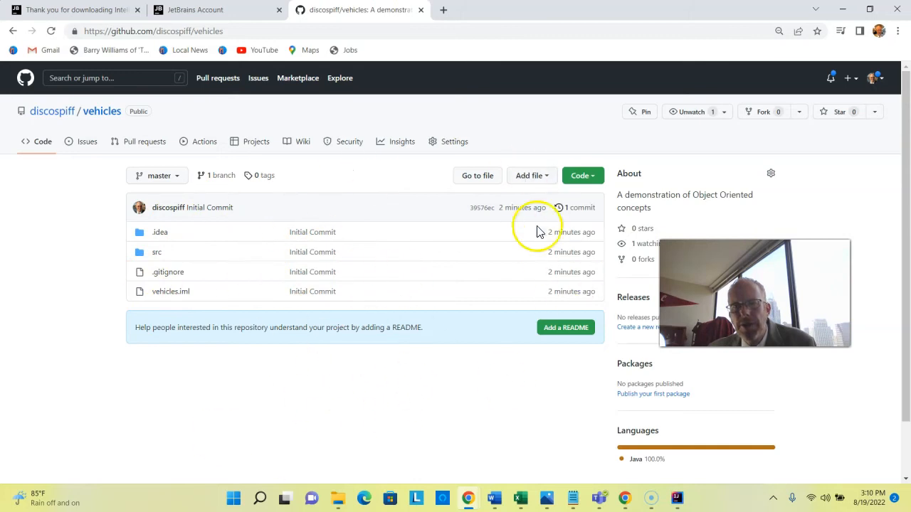